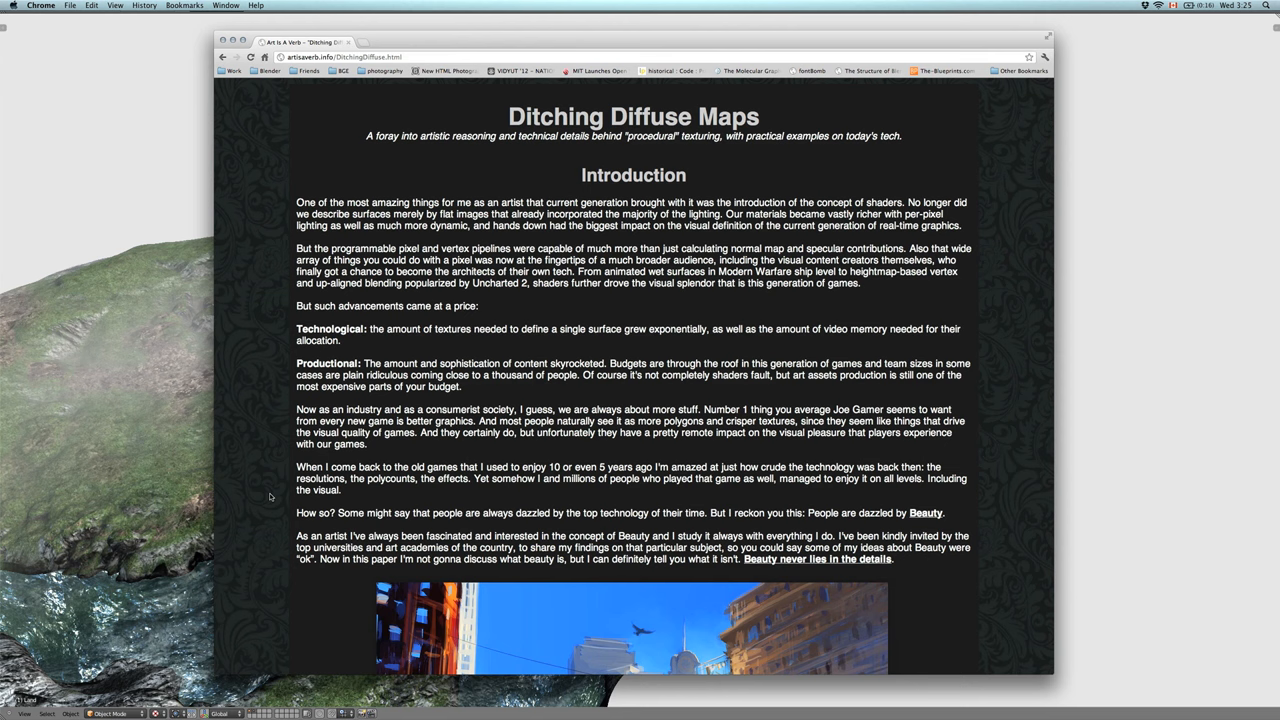
{"action": "mouse_move", "coordinate": [976, 310]}
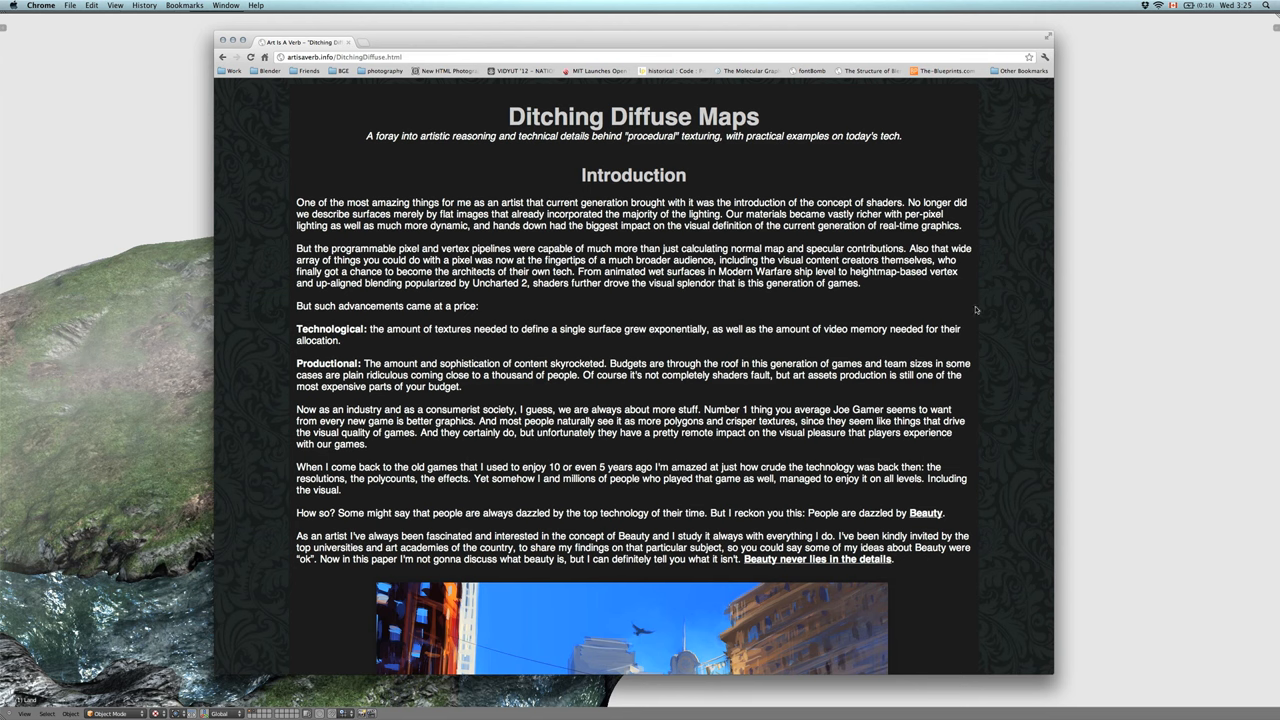
- Scroll the Ditching Diffuse Maps article to the Gradient Mapping illustration
{"action": "scroll", "scroll_direction": "down", "scroll_amount": 3}
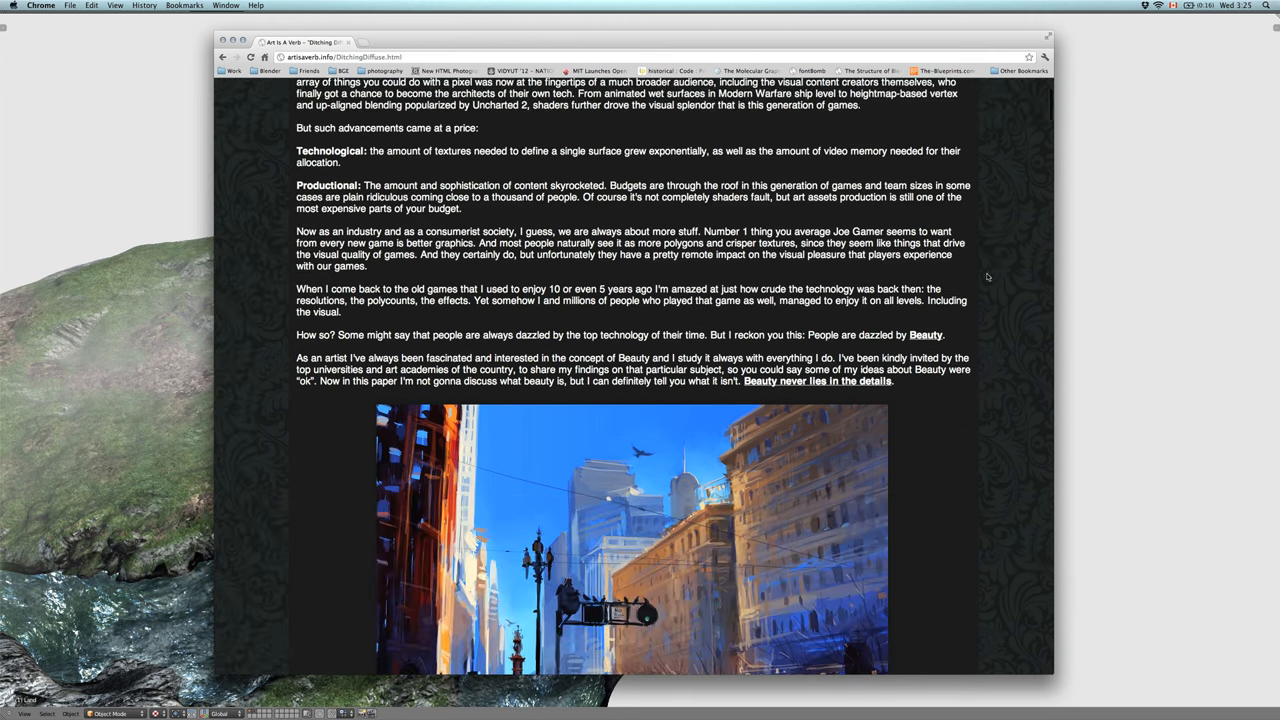
{"action": "scroll", "scroll_direction": "down", "scroll_amount": 3}
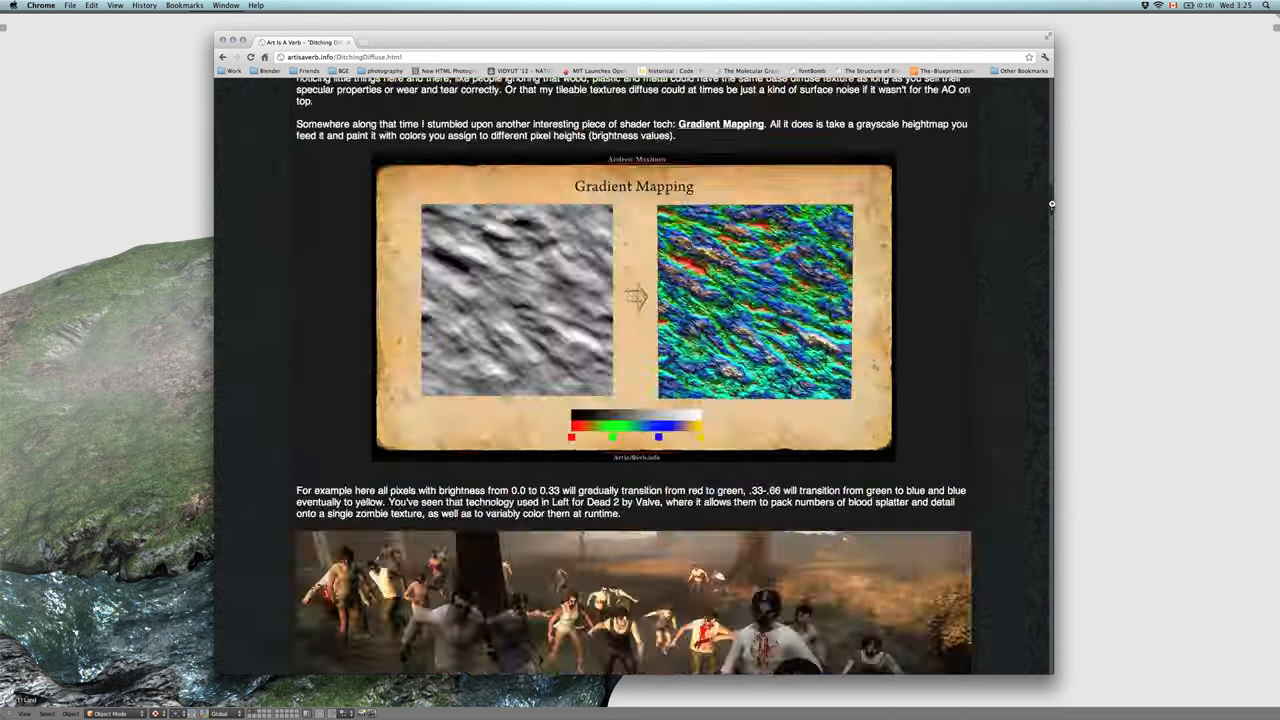
{"action": "scroll", "scroll_direction": "up", "scroll_amount": 3}
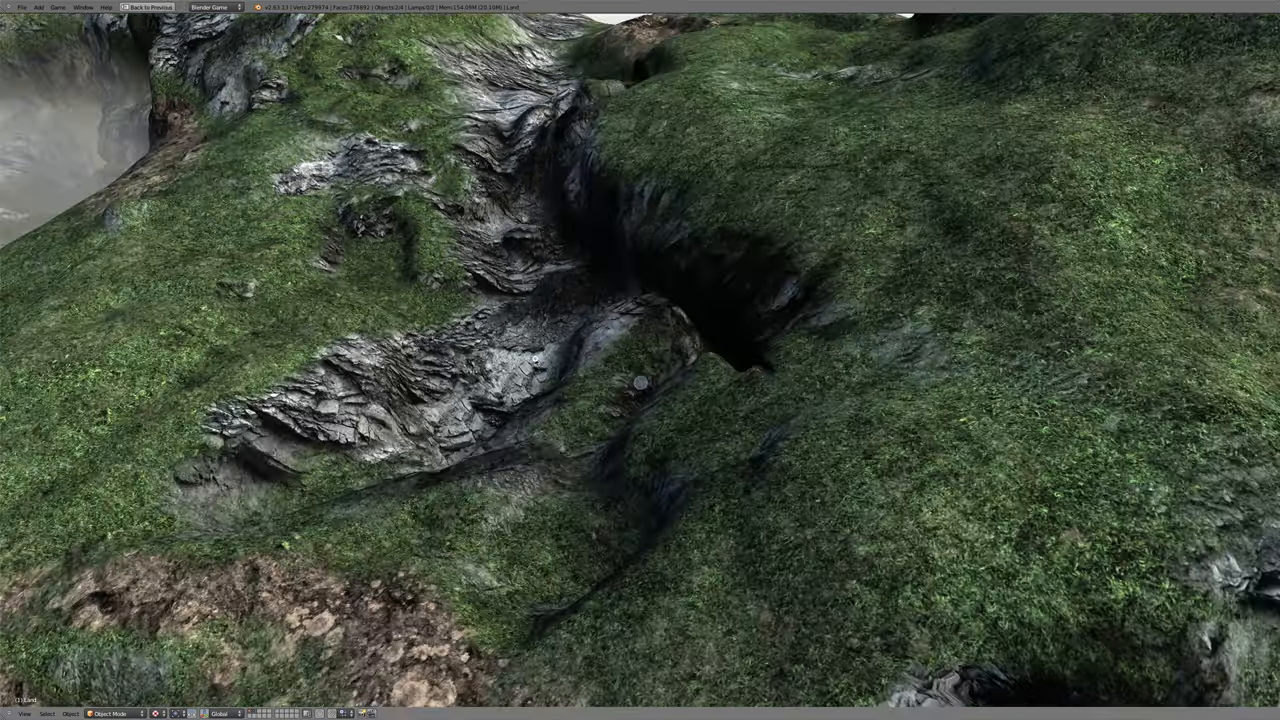
- Orbit the enlarged viewport around the terrain to inspect rock and grass textures closely
{"action": "left_click_drag", "start_coordinate": [640, 360], "coordinate": [540, 370]}
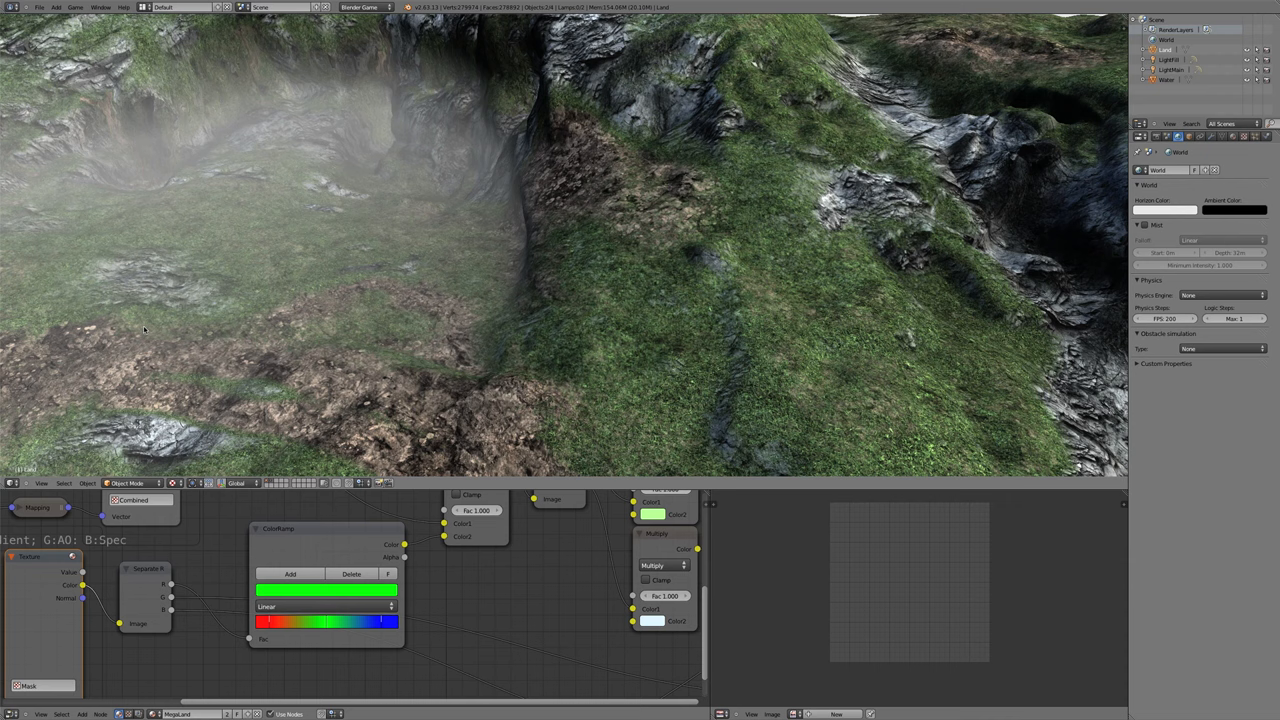
{"action": "left_click", "coordinate": [128, 483]}
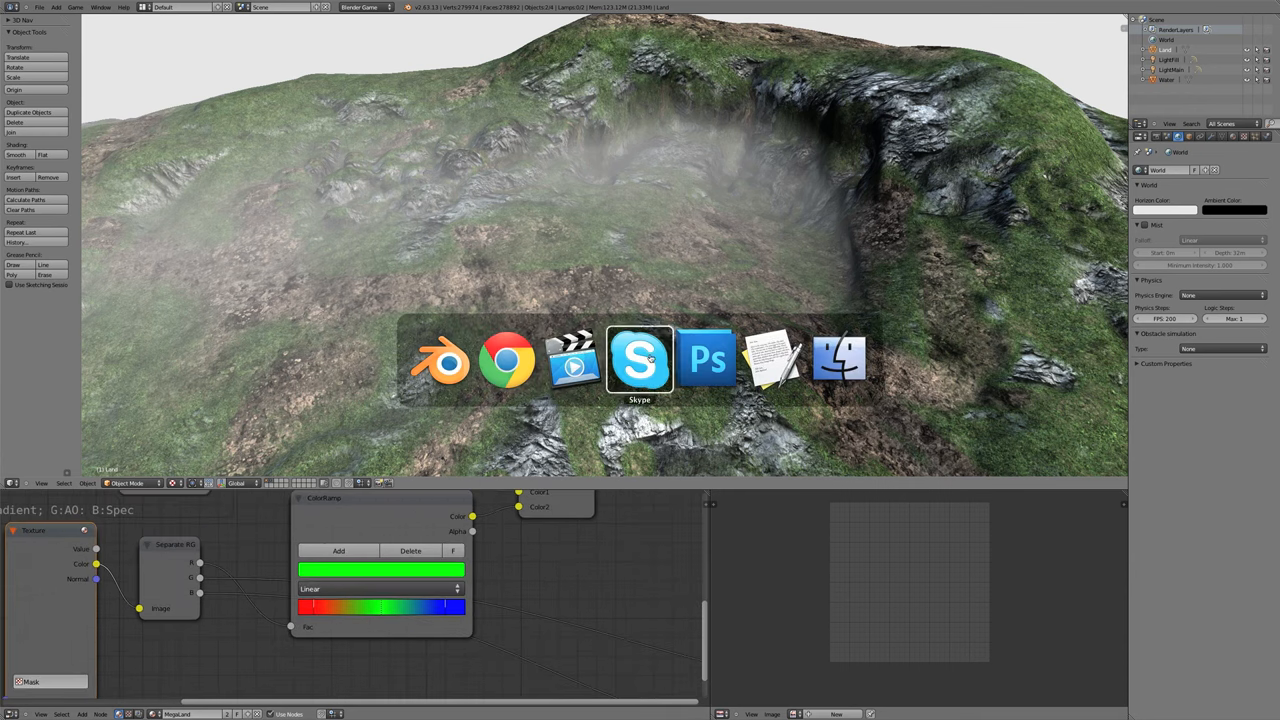
{"action": "left_click", "coordinate": [706, 360]}
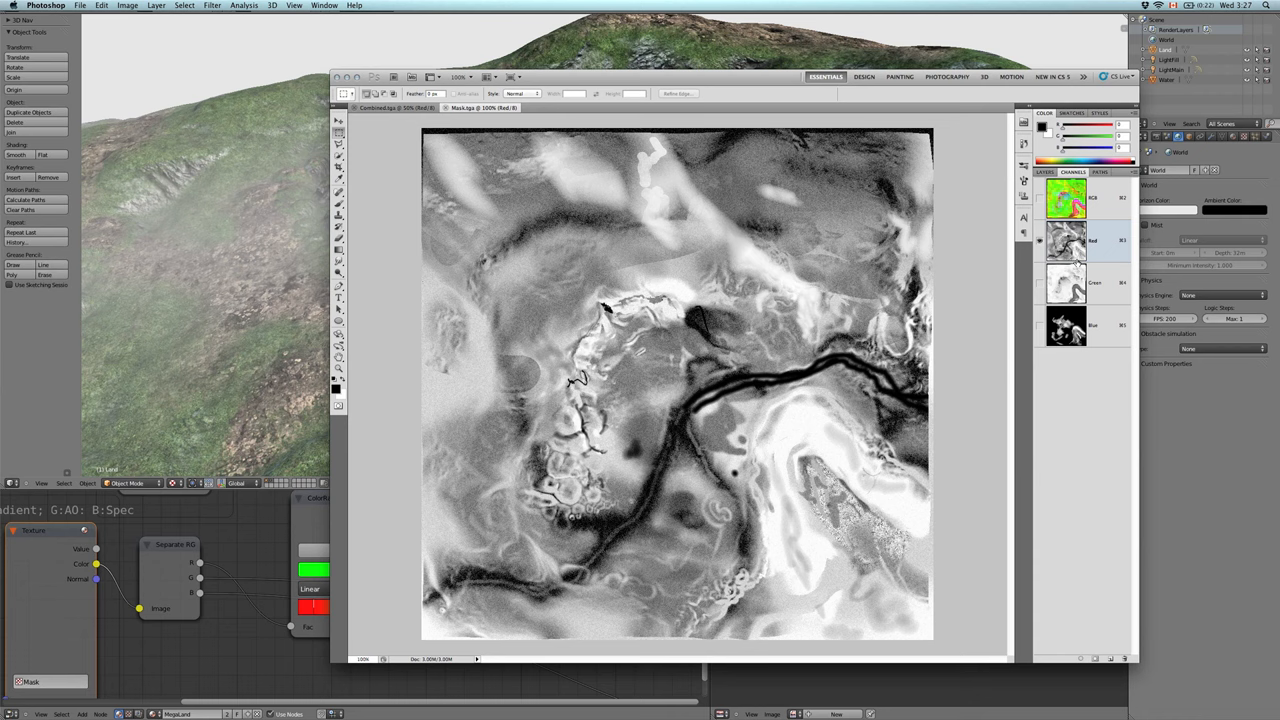
{"action": "mouse_move", "coordinate": [847, 318]}
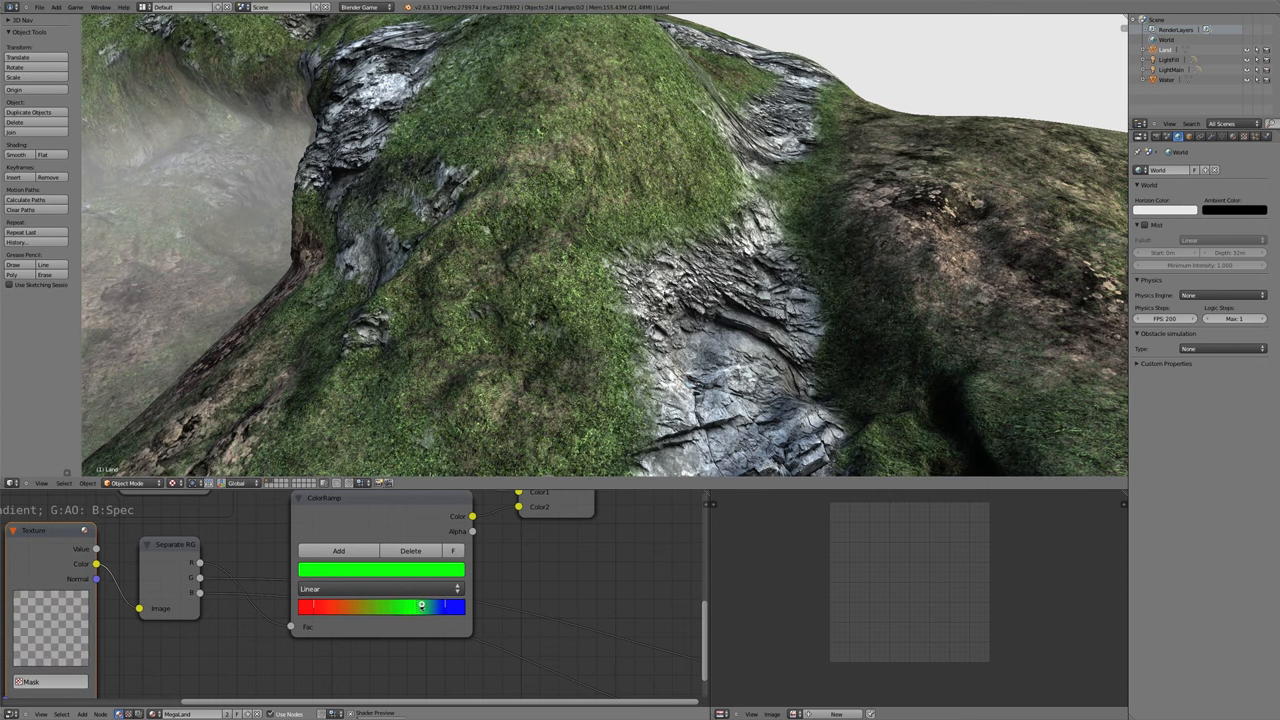
- Drag the ColorRamp mask stops so rock spreads across most of the terrain
{"action": "left_click_drag", "start_coordinate": [420, 606], "coordinate": [438, 606]}
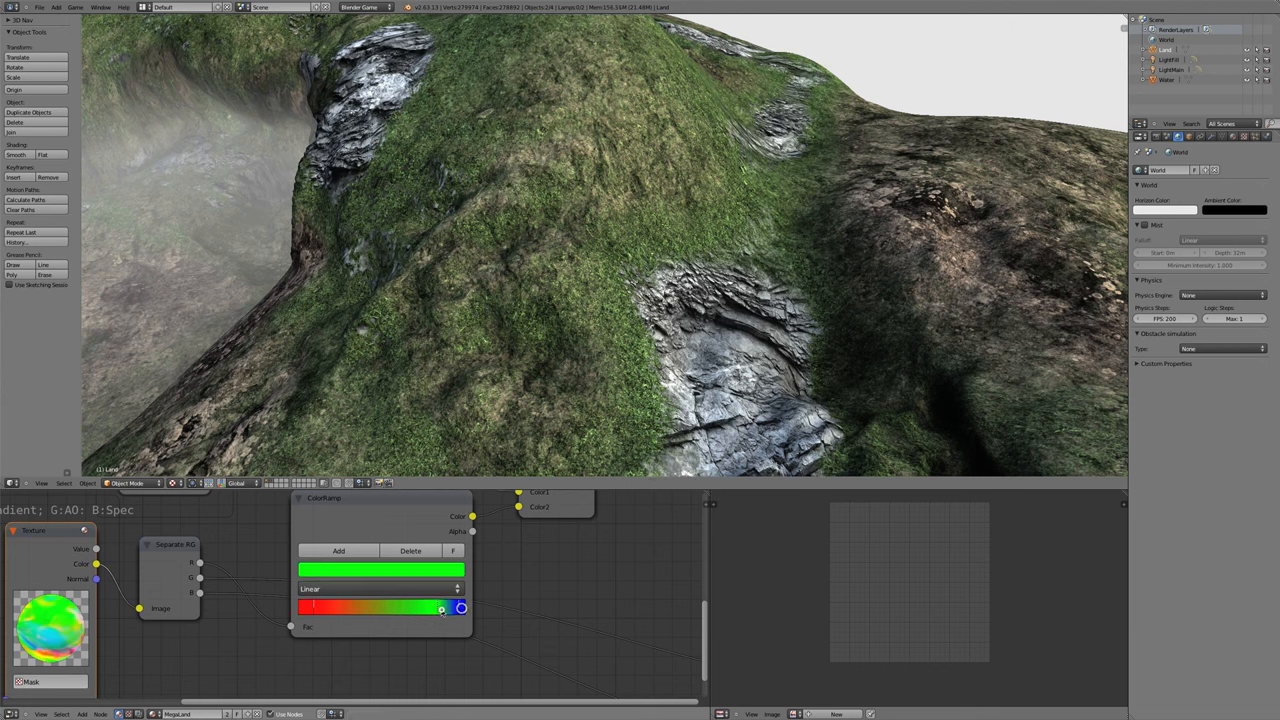
{"action": "left_click_drag", "start_coordinate": [460, 608], "coordinate": [377, 608]}
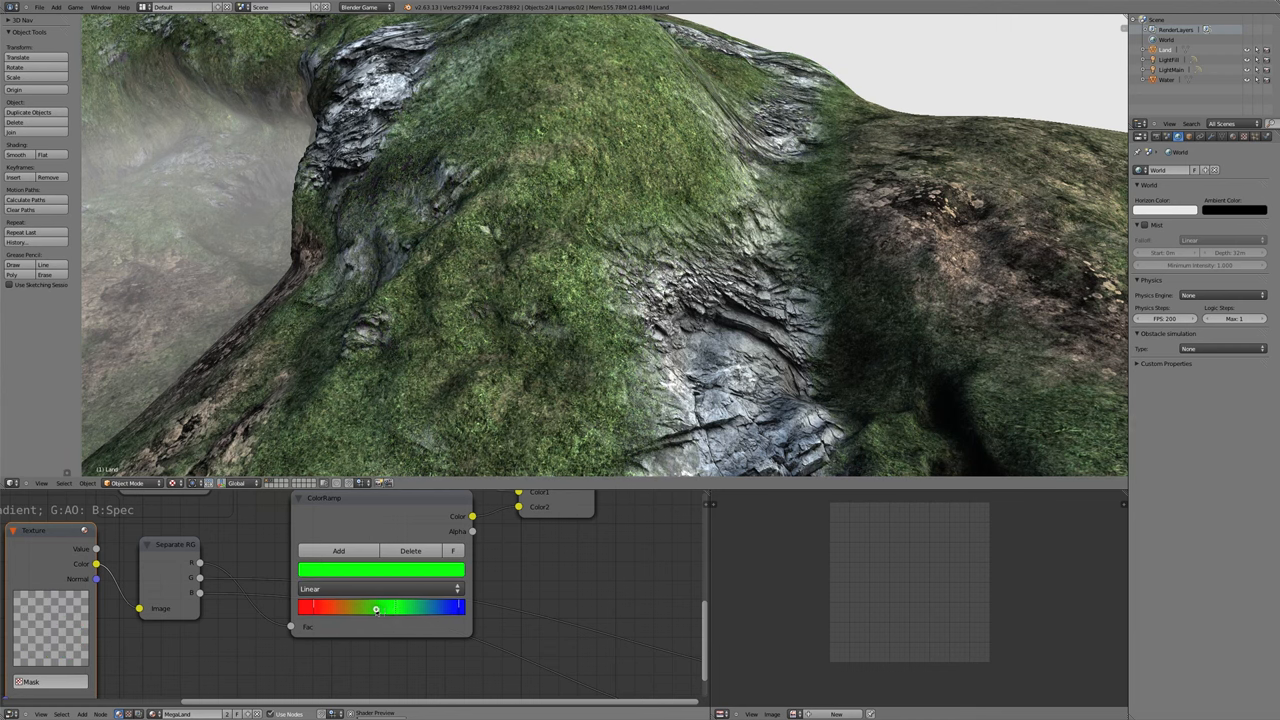
{"action": "left_click_drag", "start_coordinate": [377, 608], "coordinate": [420, 608]}
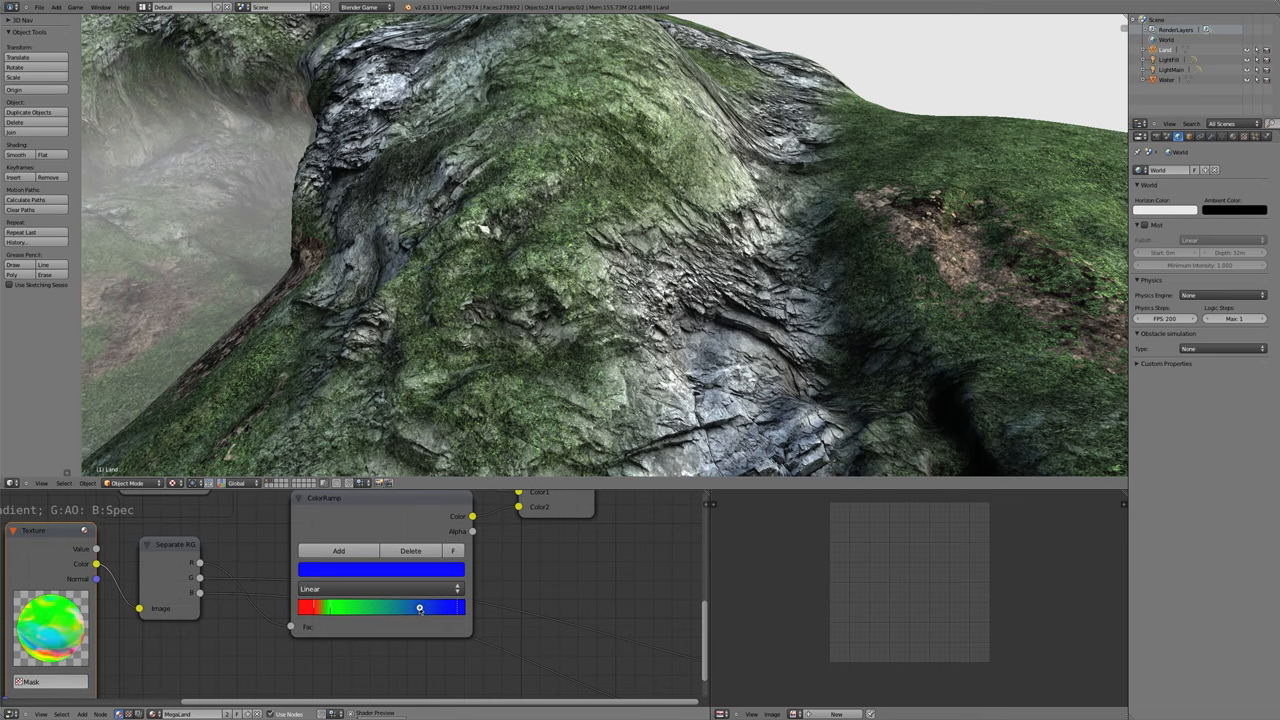
{"action": "left_click_drag", "start_coordinate": [420, 607], "coordinate": [355, 607]}
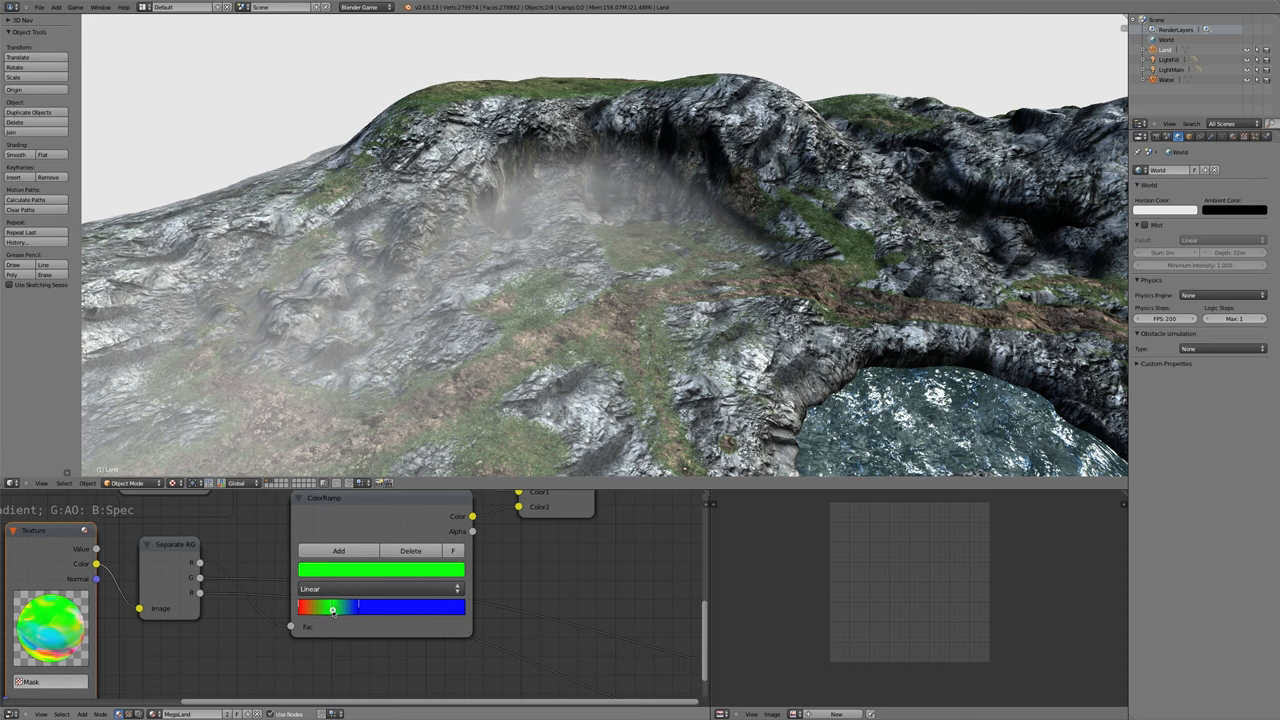
- Rearrange the ramp stops so grass takes the upper range with wider coverage
{"action": "left_click_drag", "start_coordinate": [330, 607], "coordinate": [388, 607]}
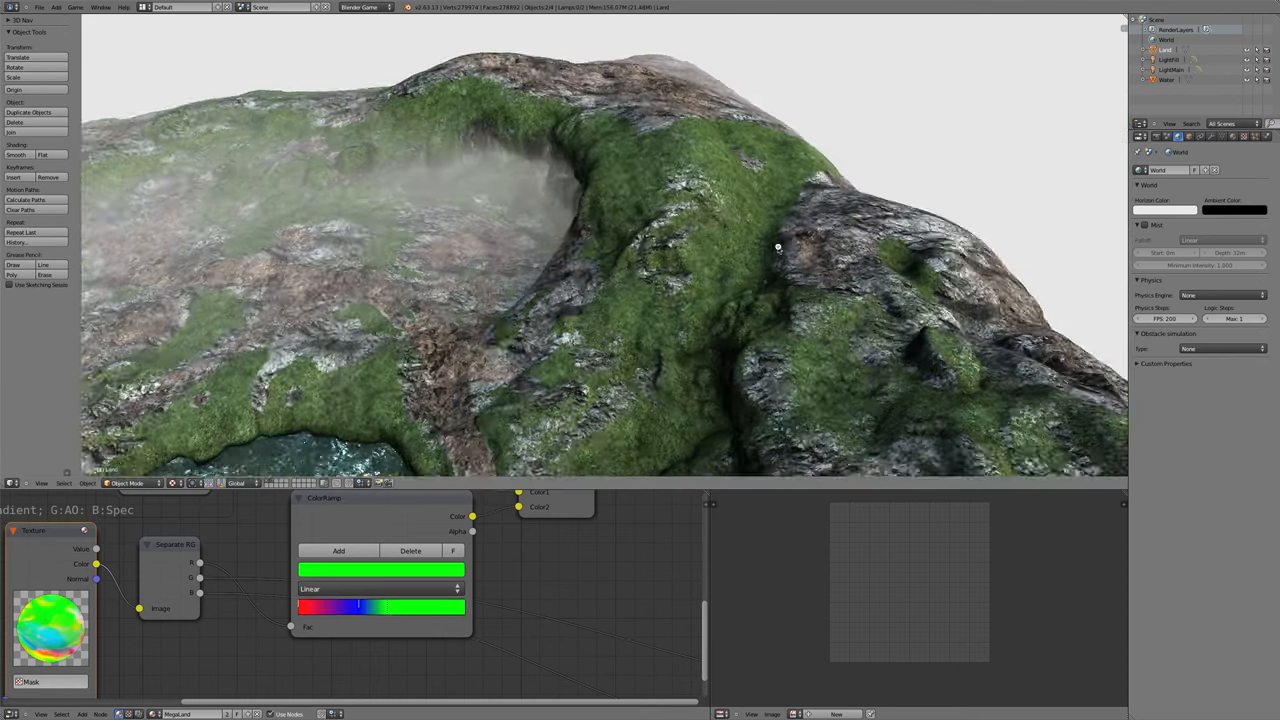
{"action": "left_click_drag", "start_coordinate": [358, 607], "coordinate": [348, 607]}
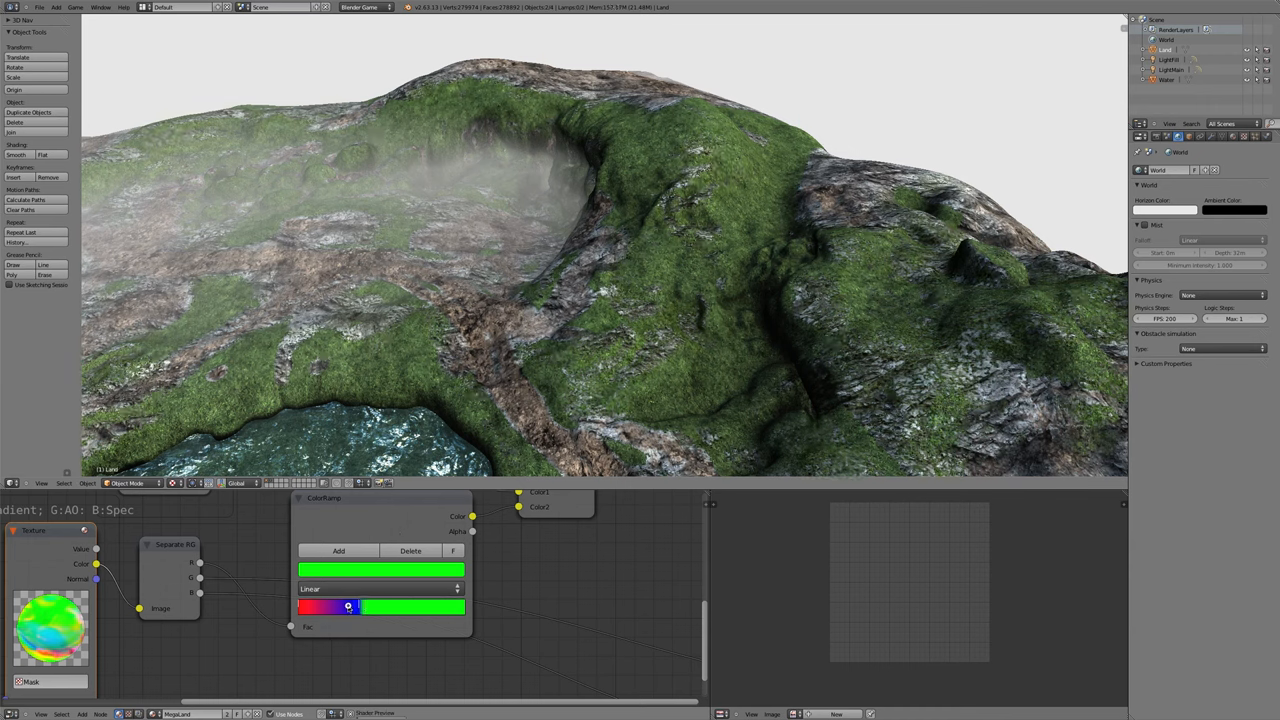
{"action": "left_click_drag", "start_coordinate": [348, 607], "coordinate": [445, 607]}
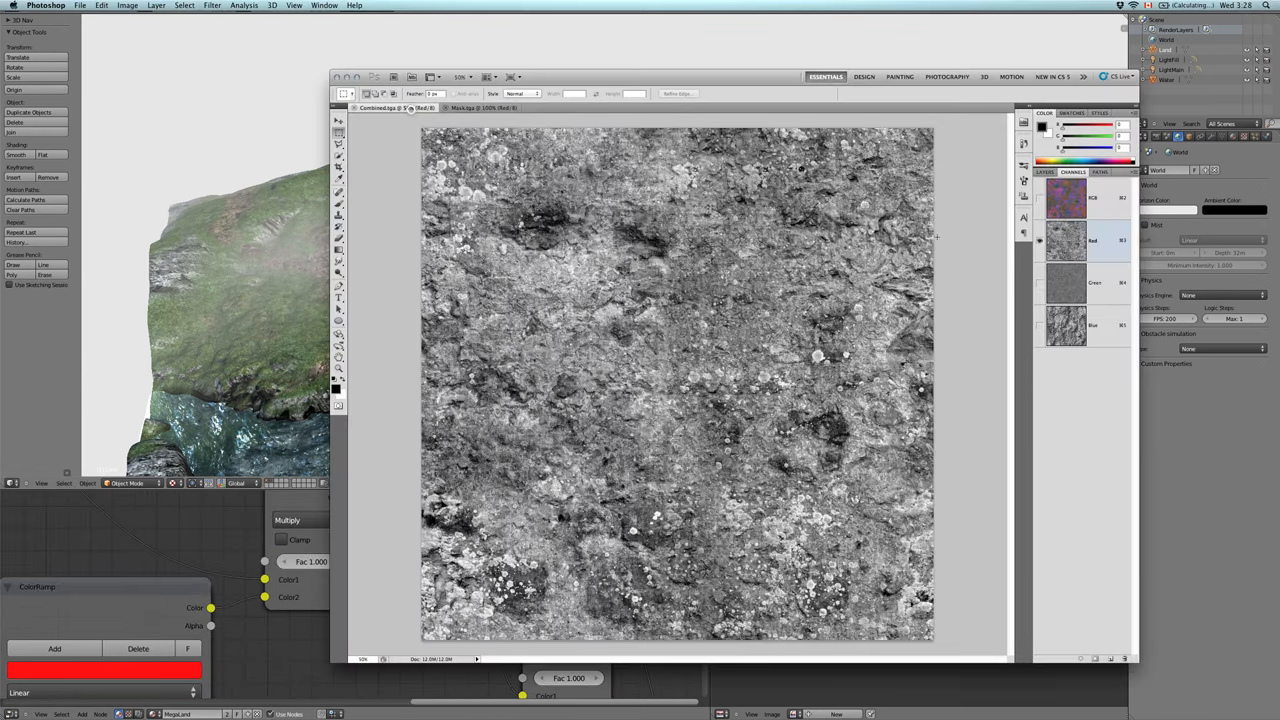
{"action": "left_click", "coordinate": [1066, 282]}
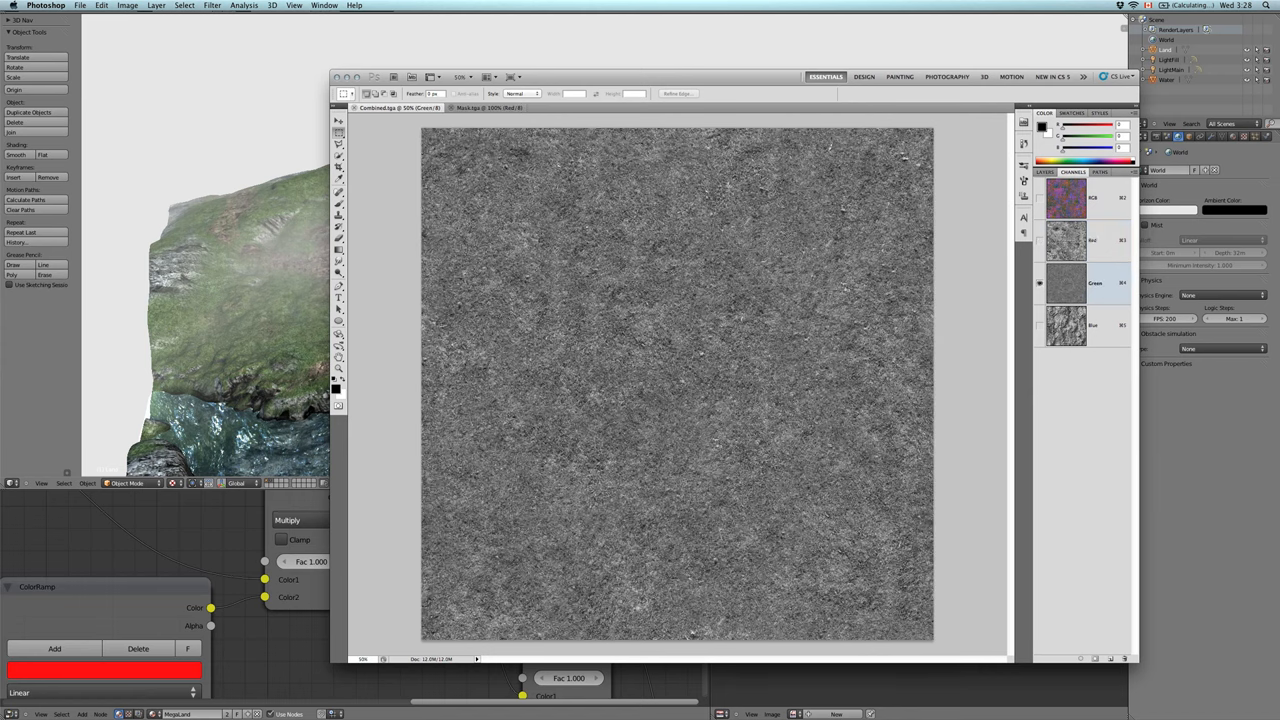
{"action": "left_click", "coordinate": [1065, 325]}
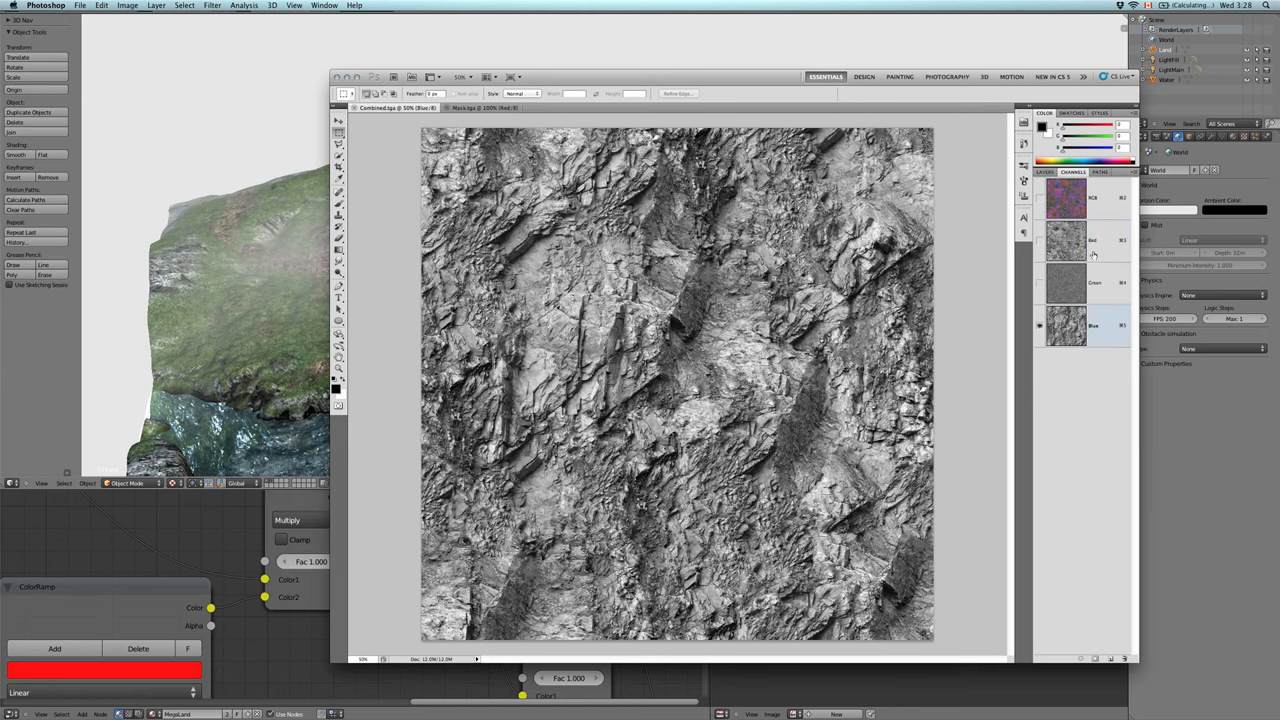
{"action": "left_click", "coordinate": [1093, 240]}
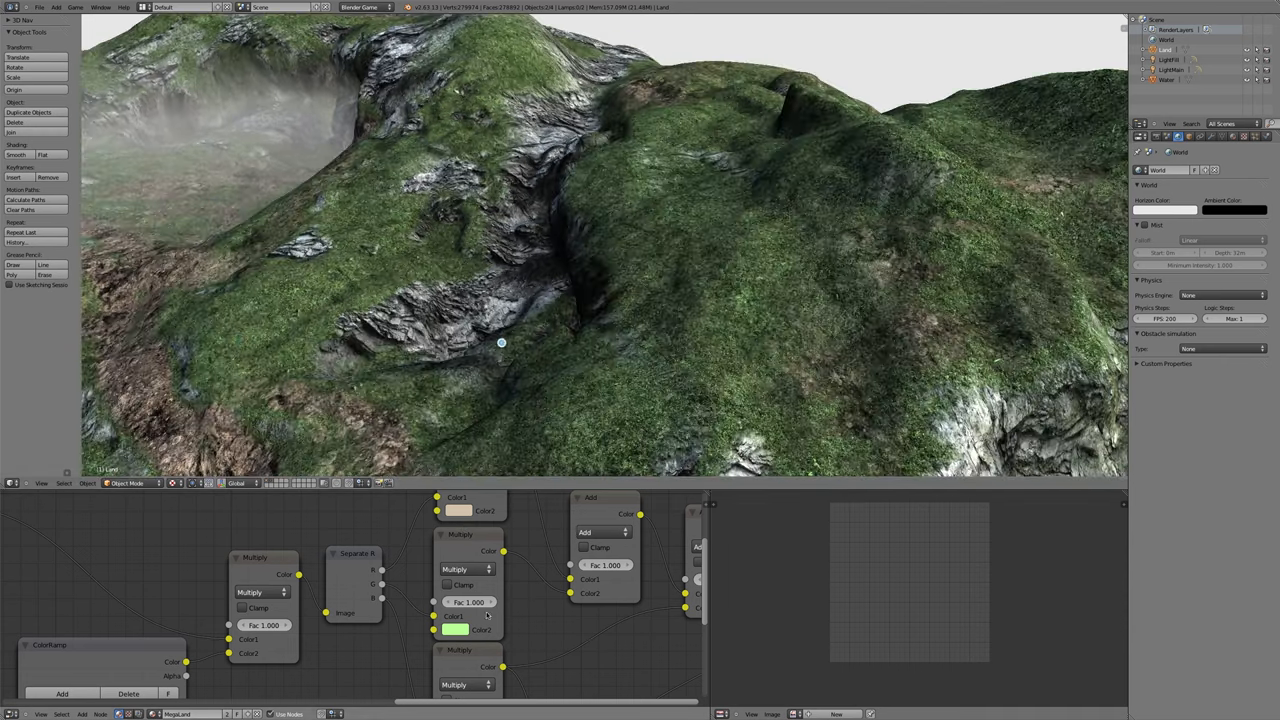
- Set the grass tint Multiply node's Fac to 0.000
{"action": "left_click", "coordinate": [456, 629]}
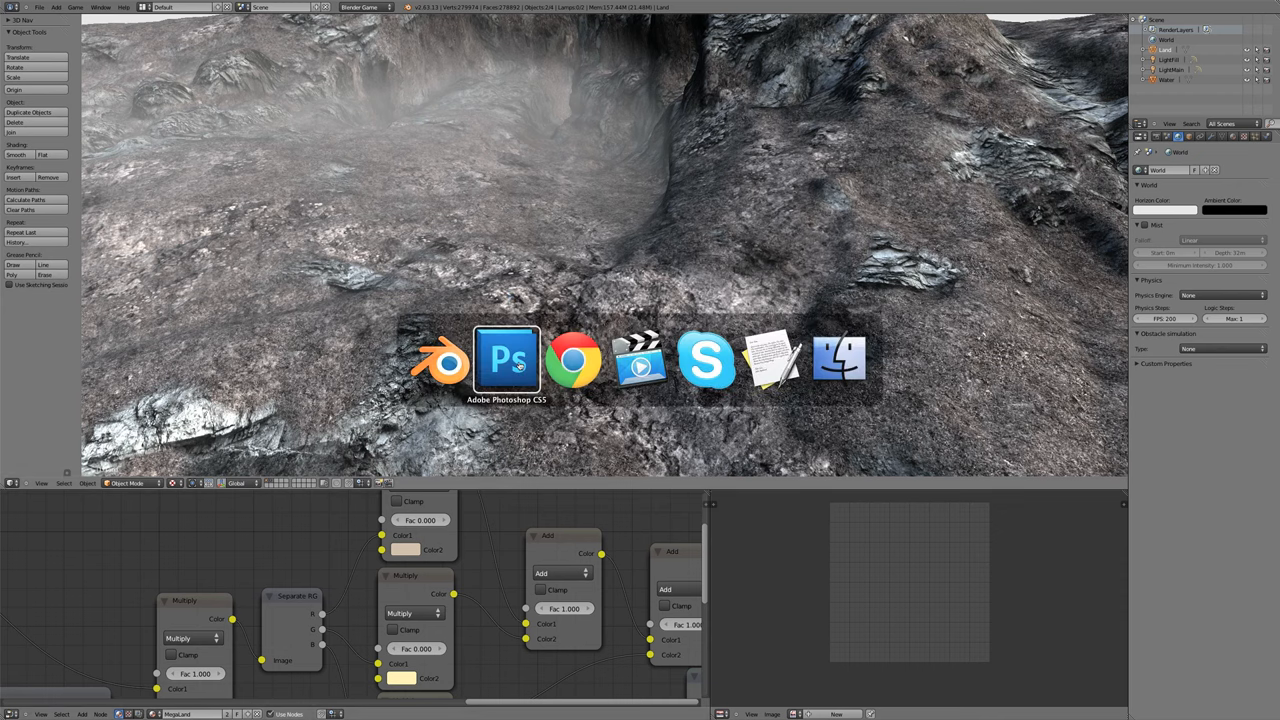
- Choose a render engine from the dropdown, then open blog.mikepan.com in a new Chrome tab
{"action": "left_click", "coordinate": [506, 360]}
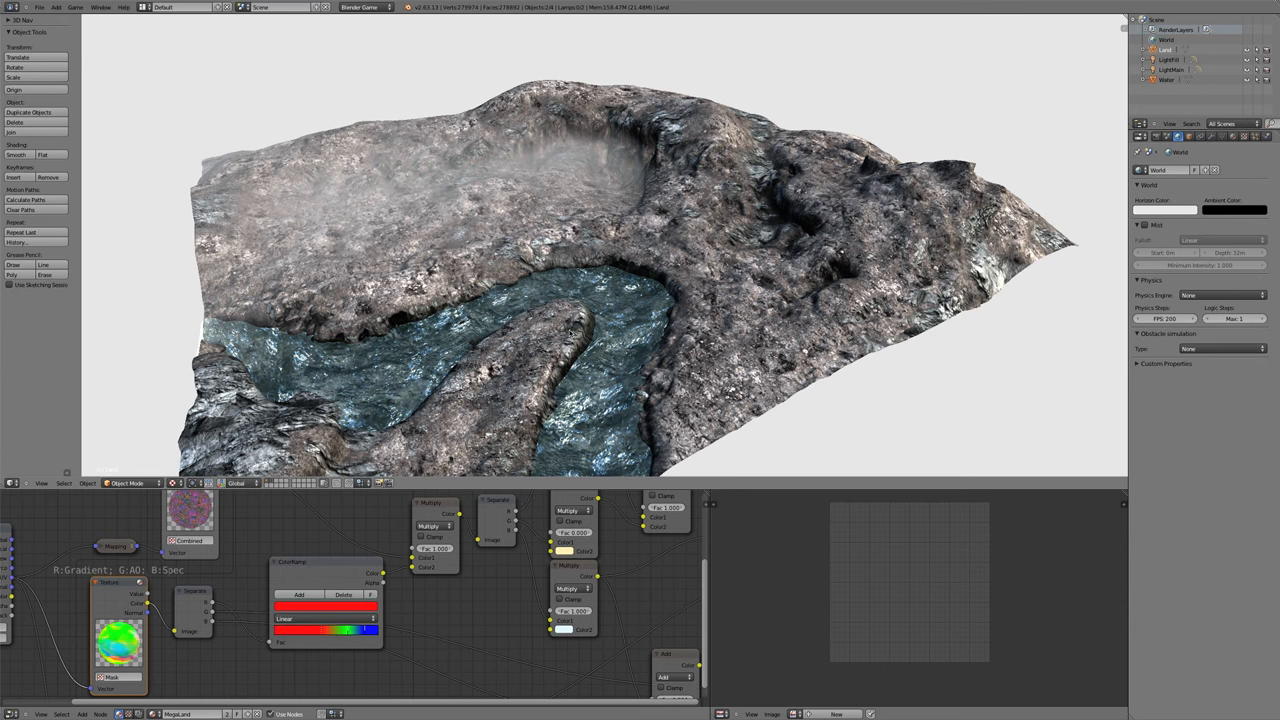
{"action": "left_click", "coordinate": [365, 7]}
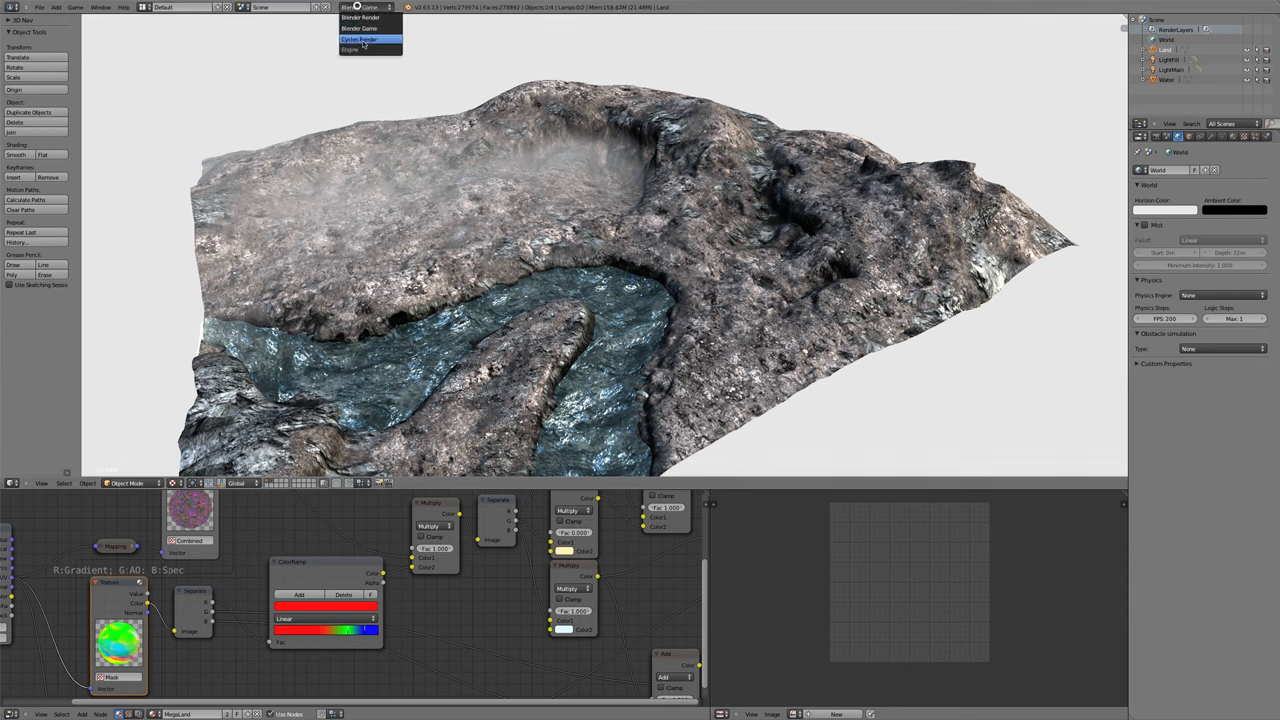
{"action": "left_click", "coordinate": [358, 39]}
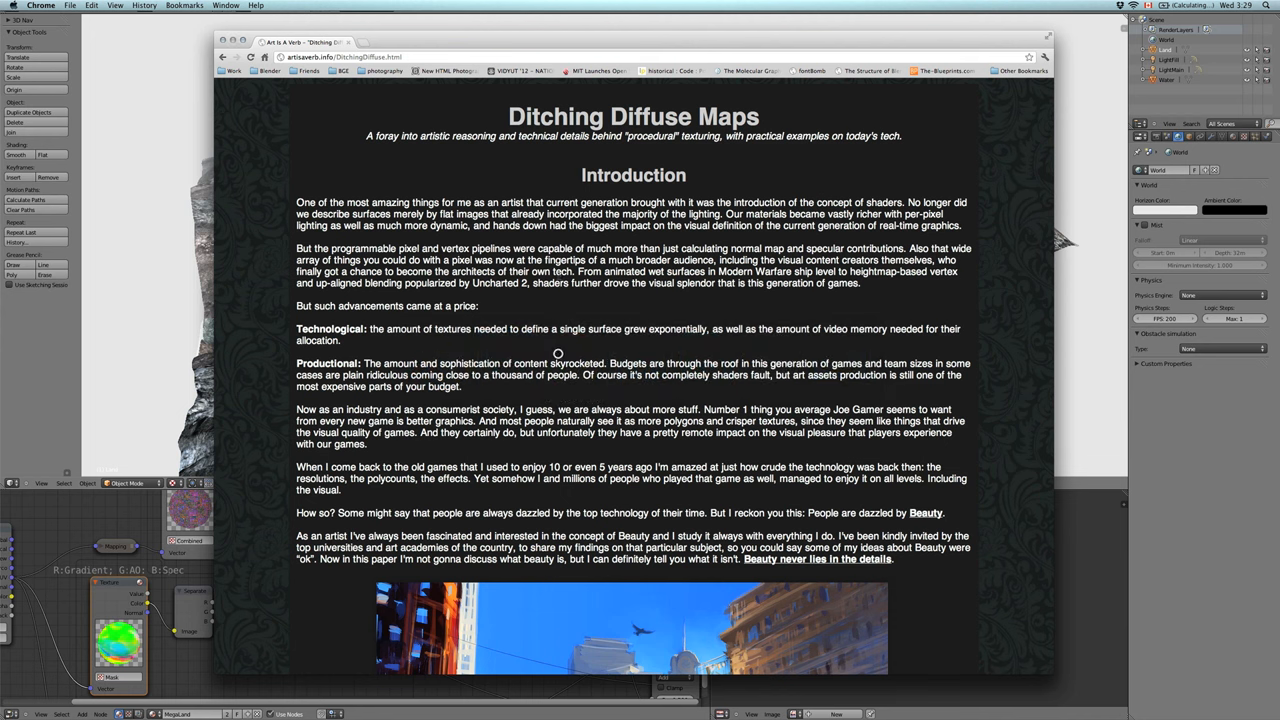
{"action": "left_click", "coordinate": [395, 42]}
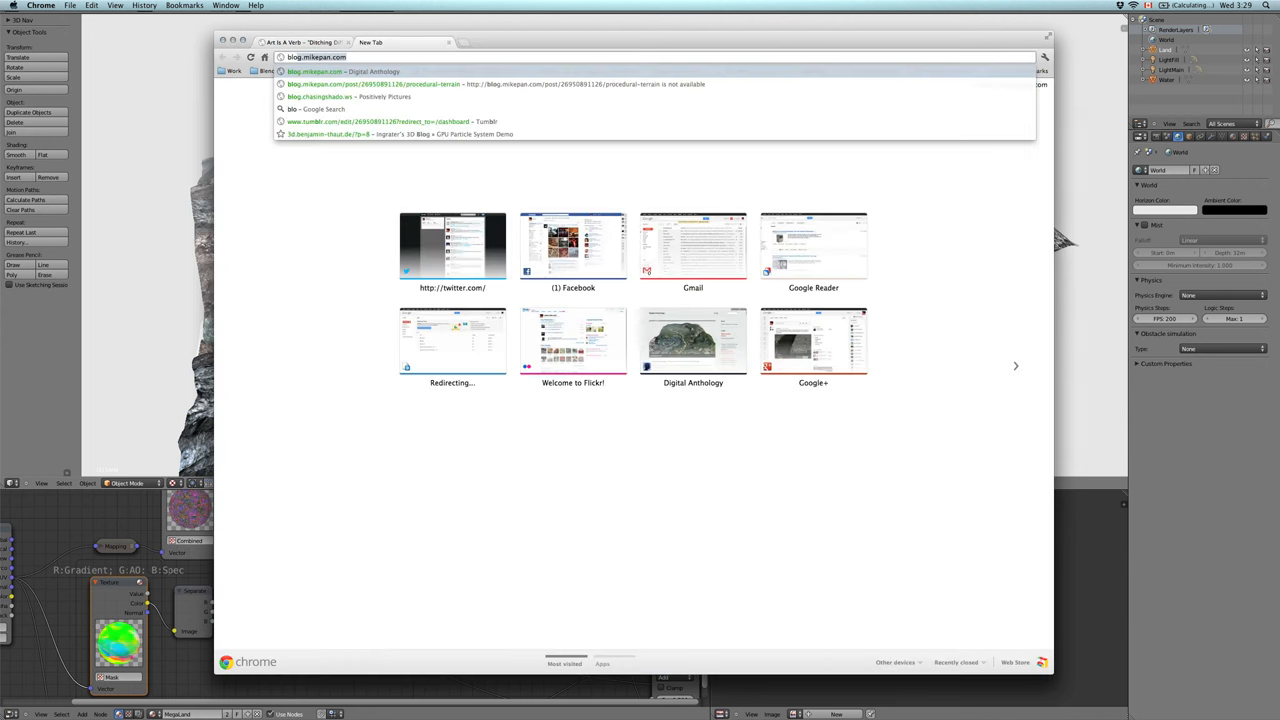
{"action": "left_click", "coordinate": [343, 71]}
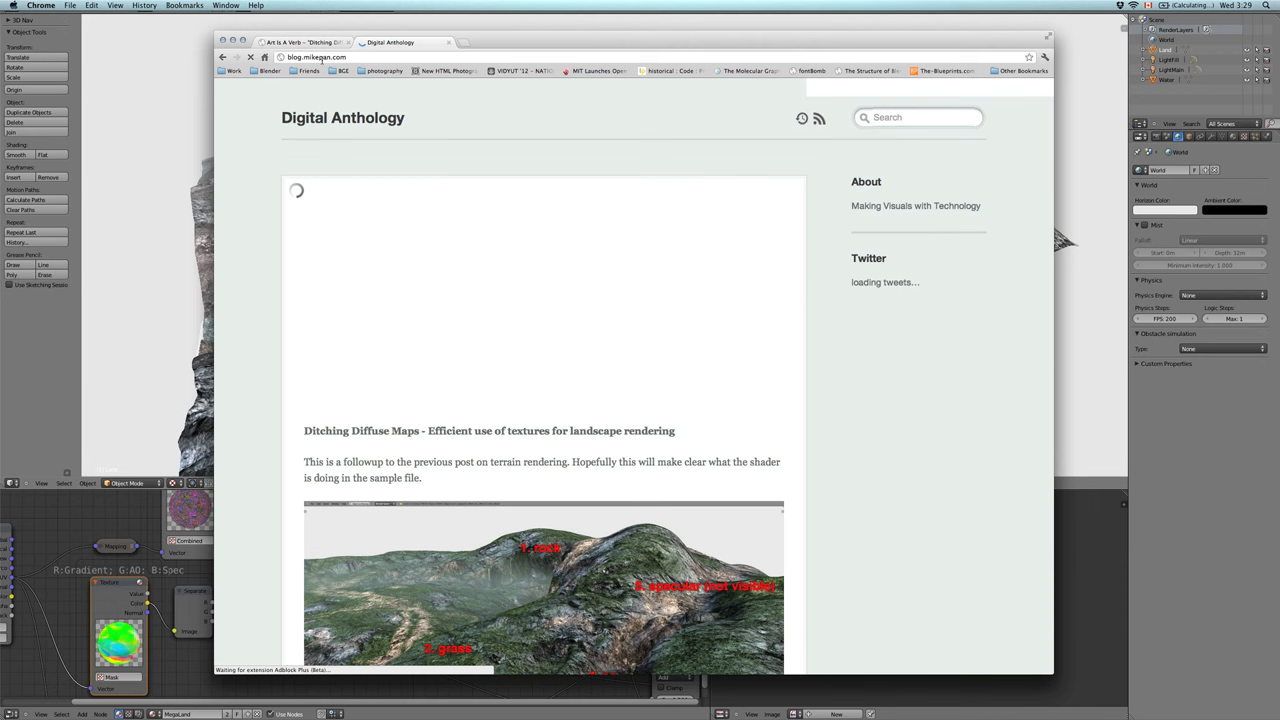